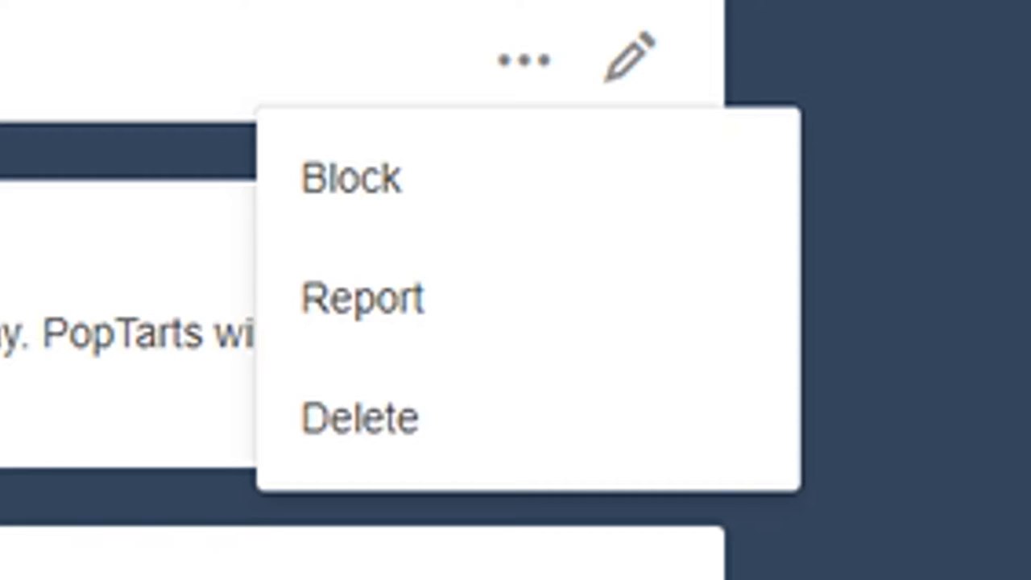
Step: Delete the inbox question via its menu and confirm the deletion
left_click(359, 418)
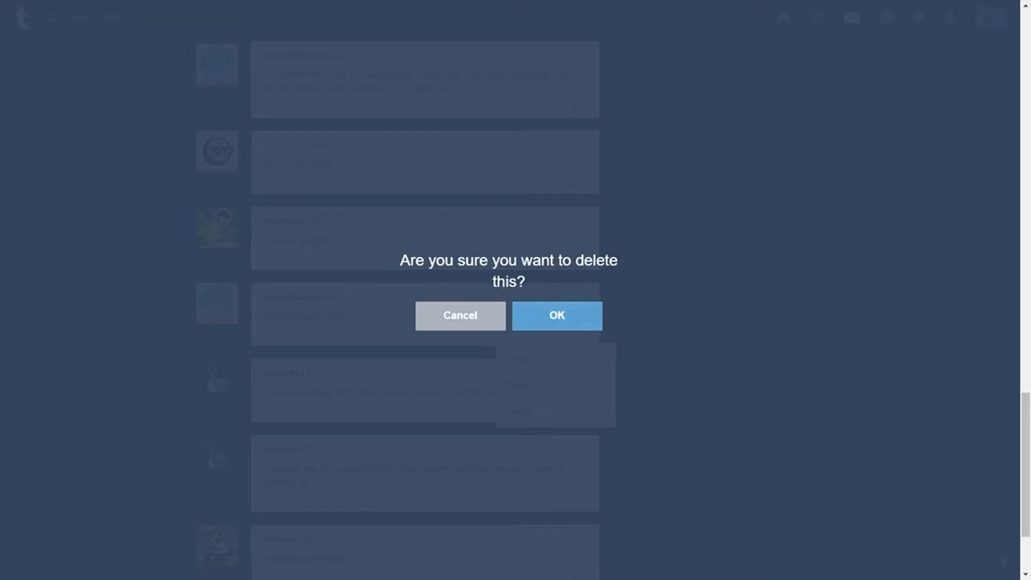
left_click(557, 314)
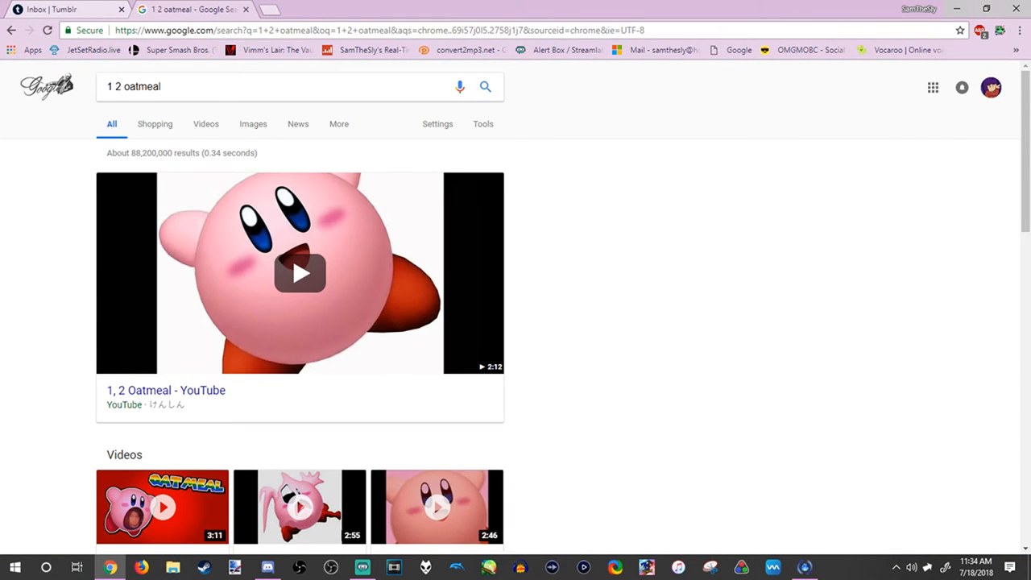
left_click(164, 390)
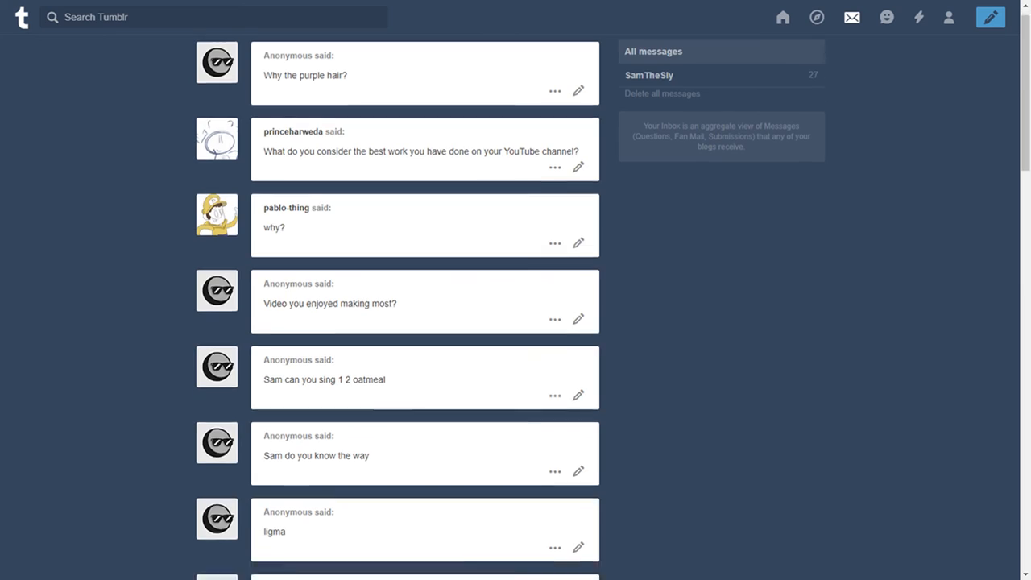
Step: Scroll down the inbox to reveal older questions like "Why are you like this?"
scroll("down", 3)
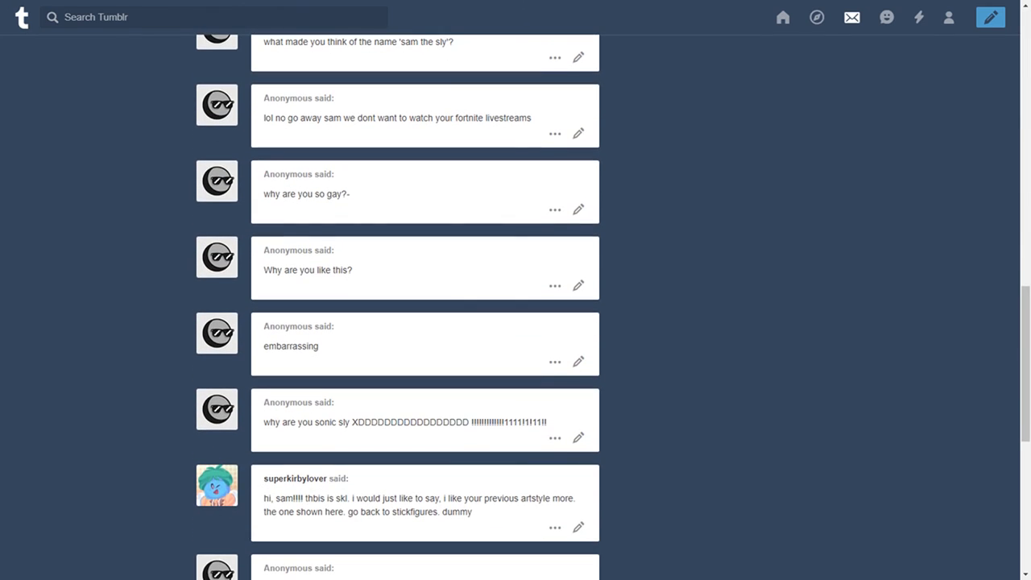